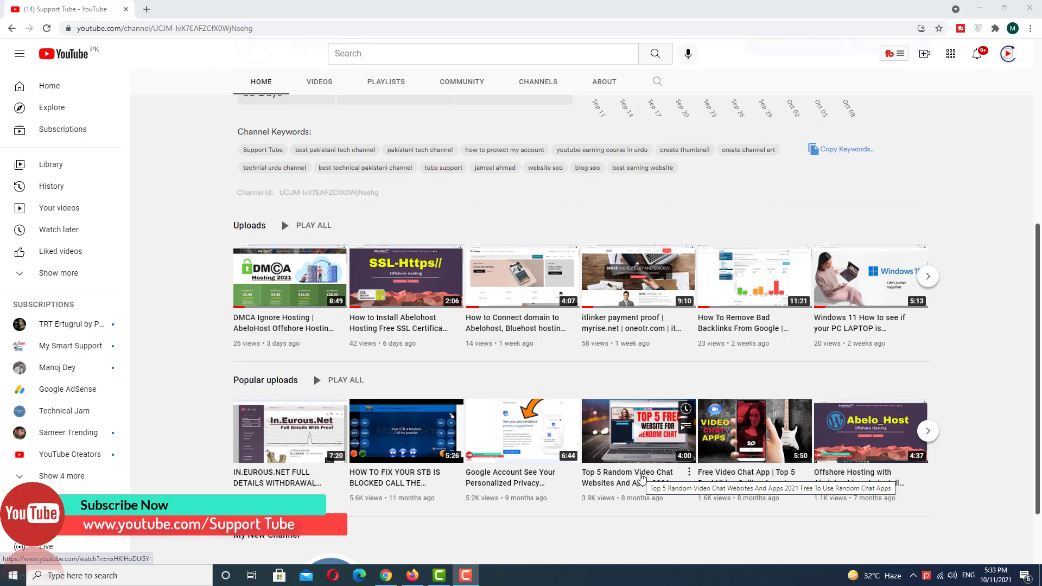
{"action": "mouse_move", "coordinate": [783, 205]}
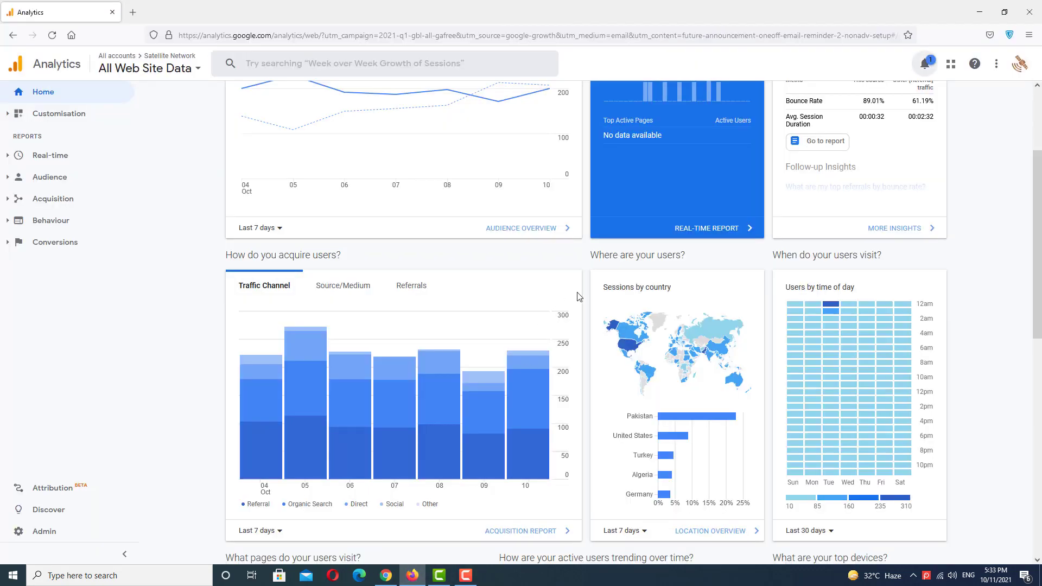
{"action": "mouse_move", "coordinate": [564, 306]}
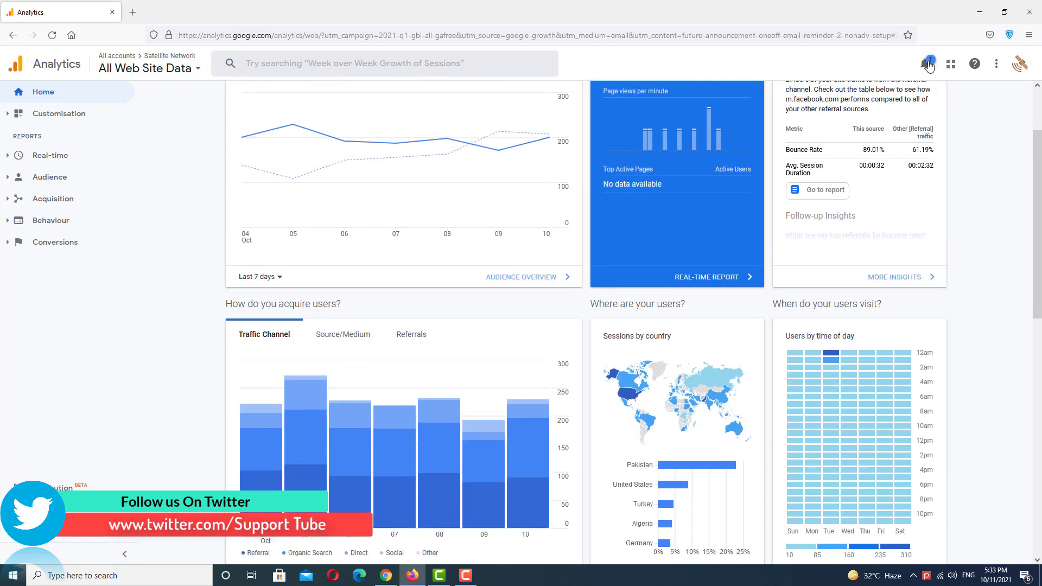
Step: Show the Analytics notifications list with the Redundant Hostnames notice
{"action": "left_click", "coordinate": [929, 61]}
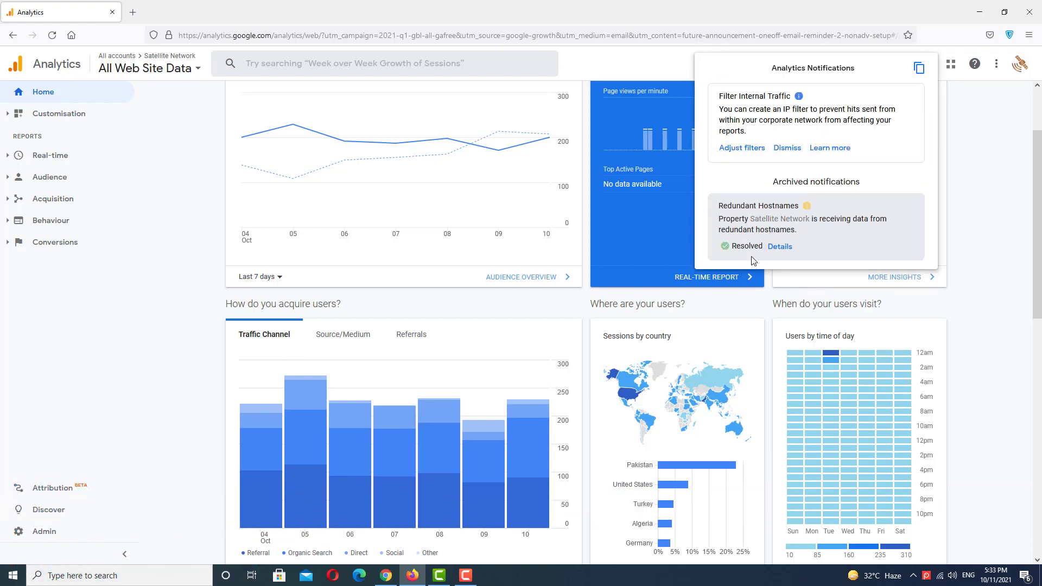
{"action": "mouse_move", "coordinate": [775, 235]}
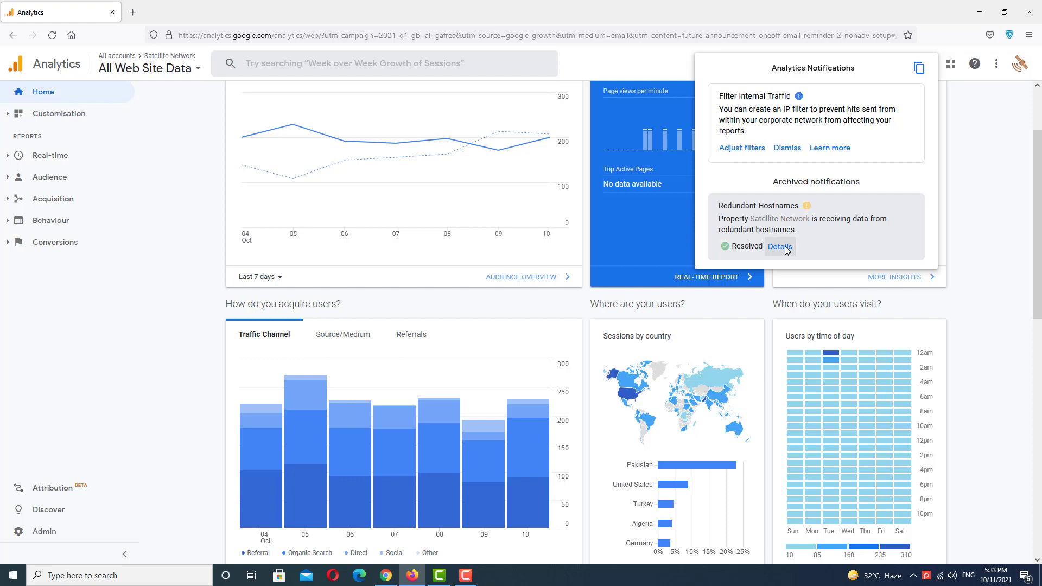
{"action": "mouse_move", "coordinate": [771, 256]}
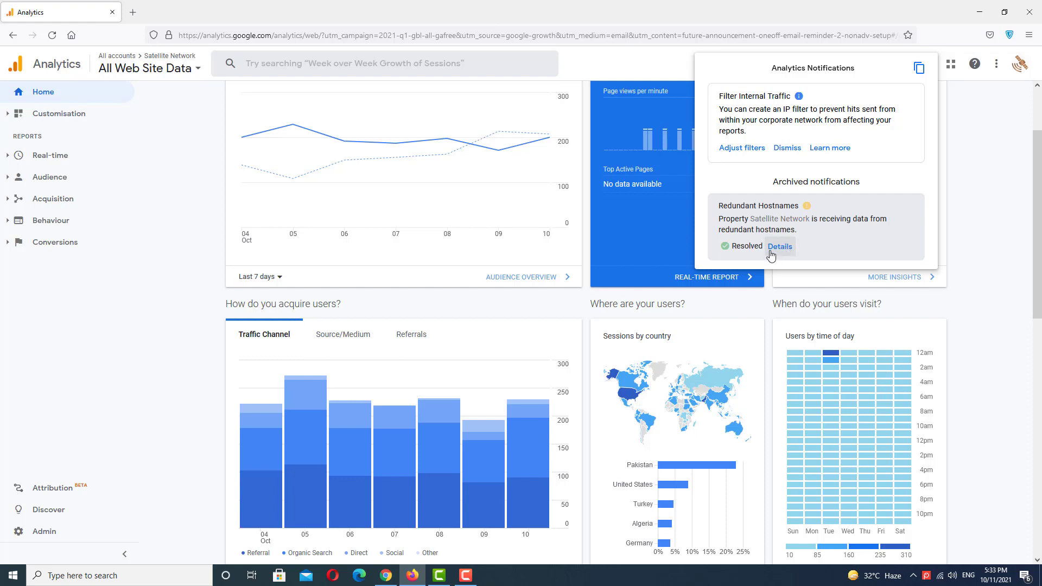
Step: Follow the Redundant Hostnames notice details to the Admin All Filters page
{"action": "left_click", "coordinate": [779, 246]}
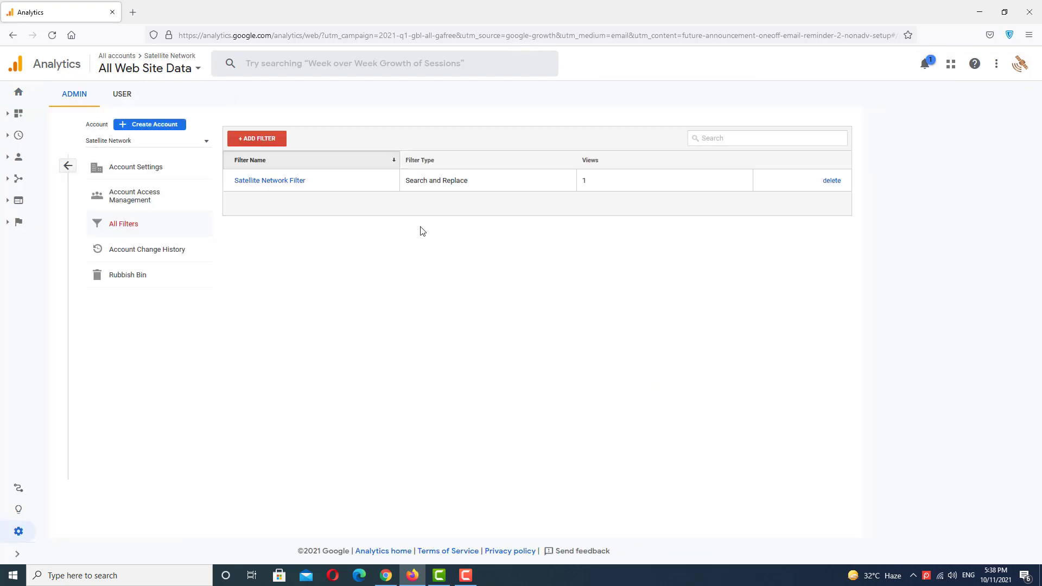
{"action": "mouse_move", "coordinate": [294, 190]}
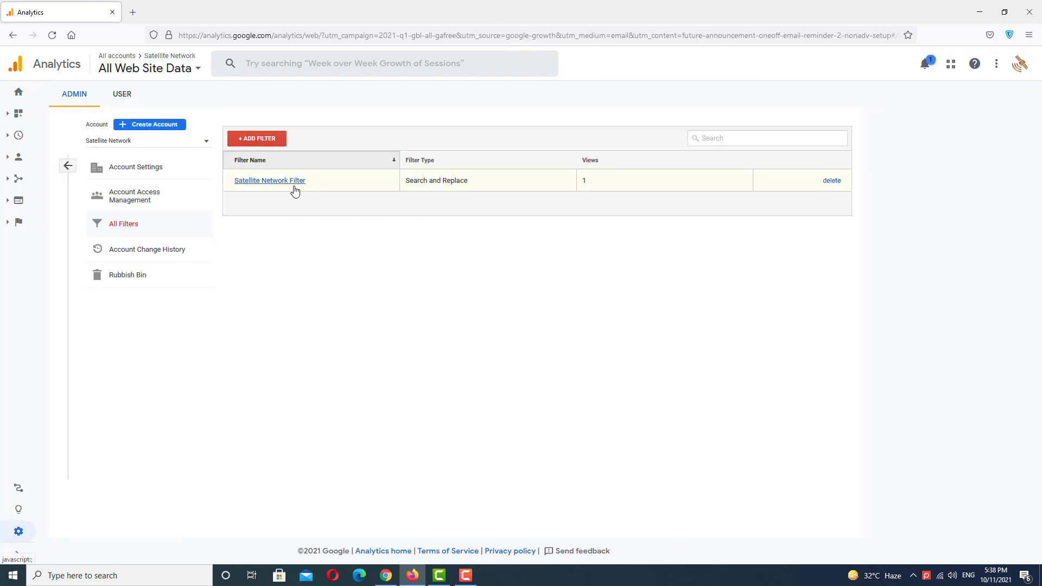
{"action": "mouse_move", "coordinate": [350, 188]}
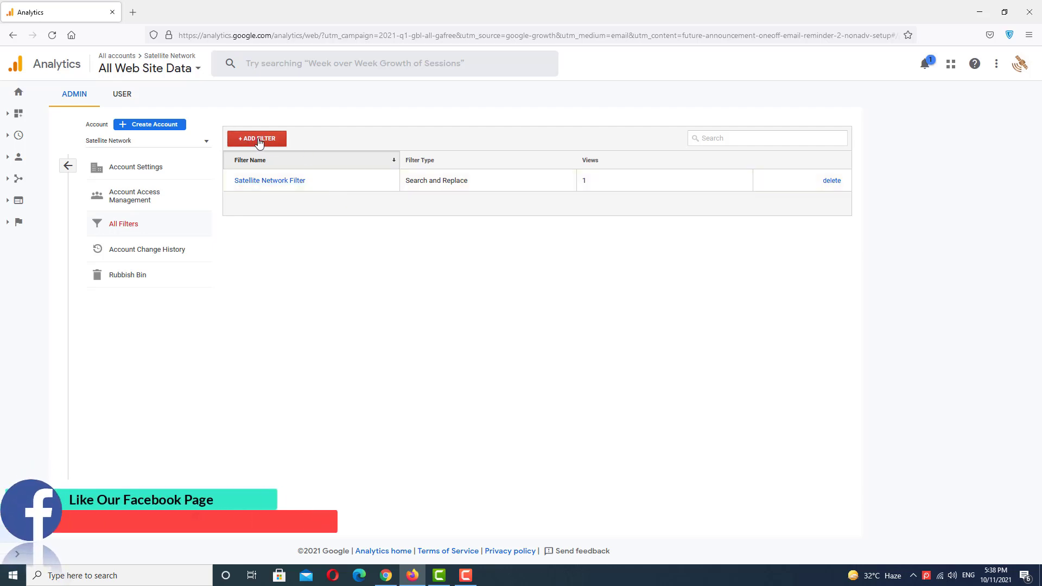
Step: Add a new filter named 'Filter' of Custom type, choosing Search and Replace
{"action": "left_click", "coordinate": [256, 139]}
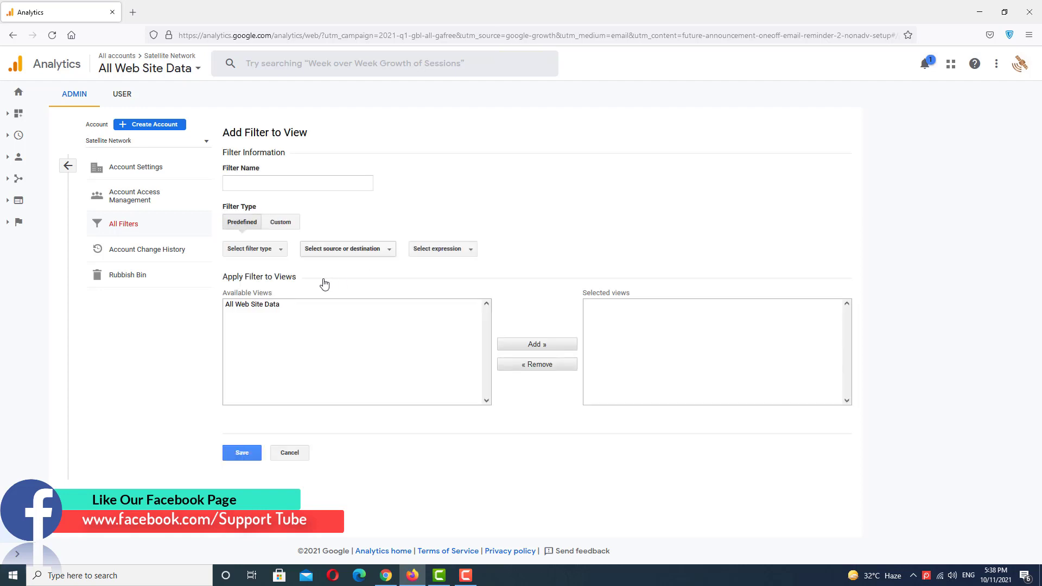
{"action": "left_click", "coordinate": [297, 182]}
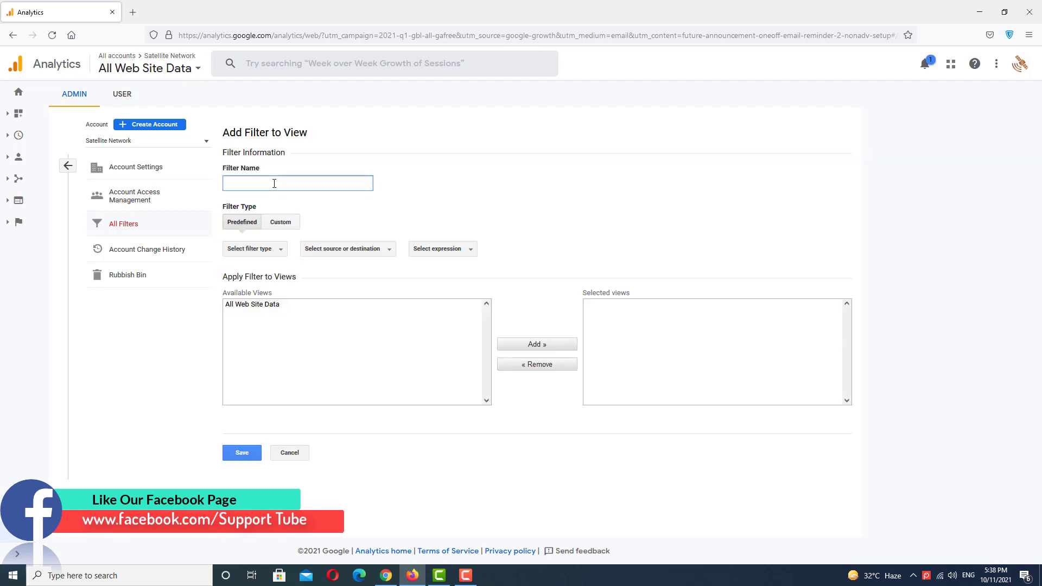
{"action": "type", "text": "F"}
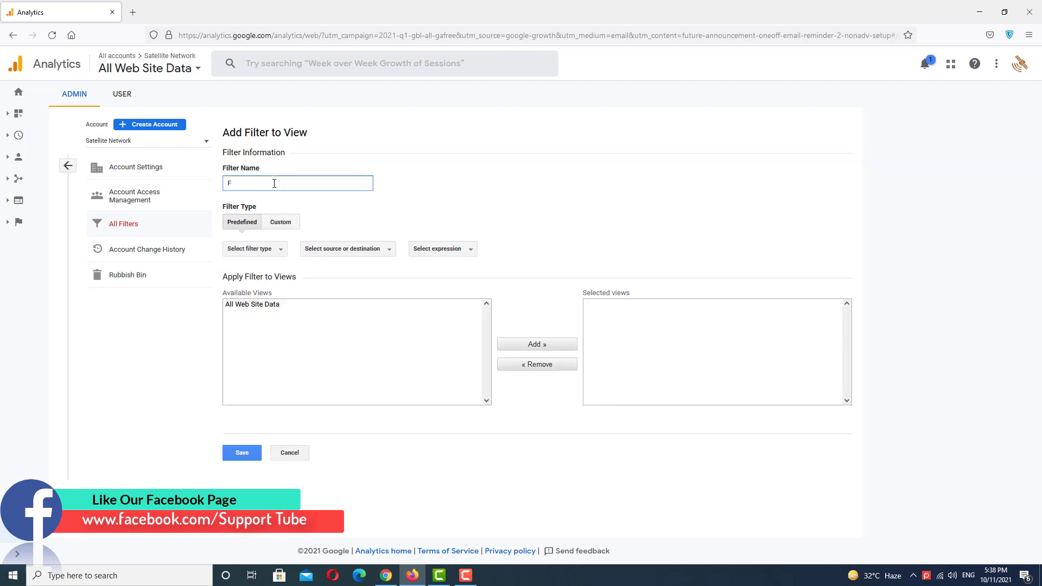
{"action": "type", "text": "i"}
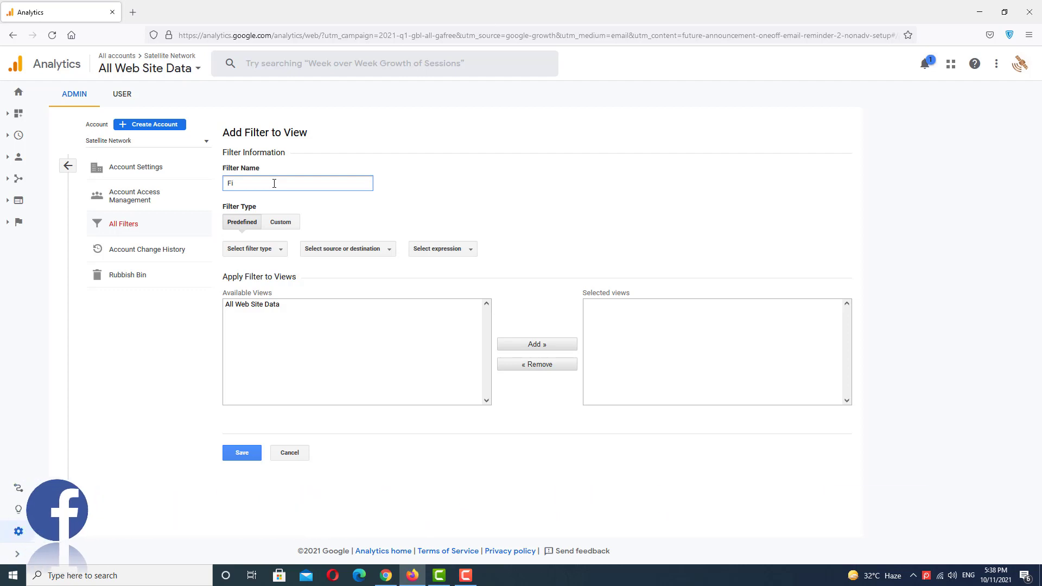
{"action": "type", "text": "lter"}
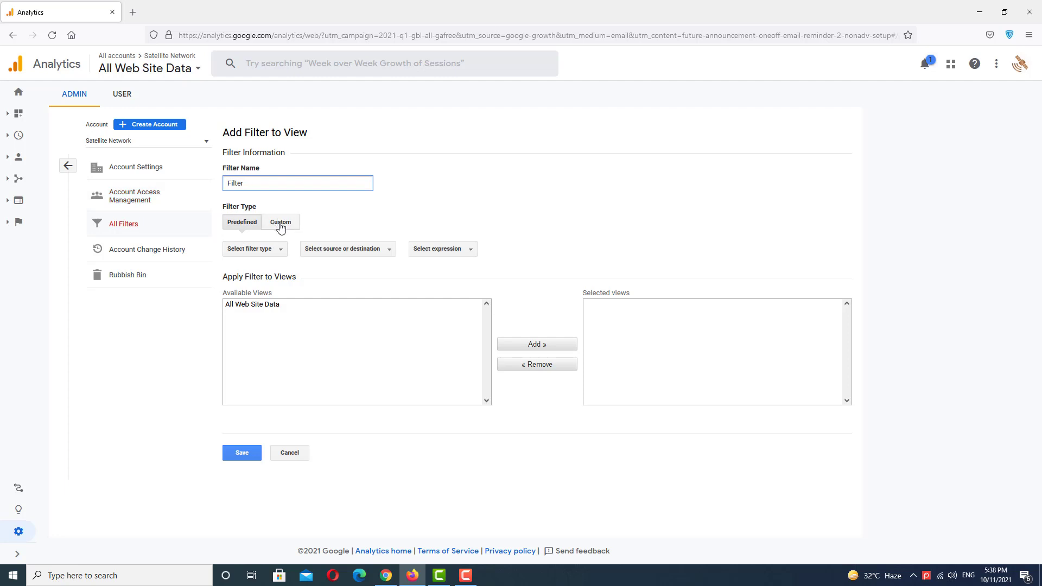
{"action": "left_click", "coordinate": [281, 221]}
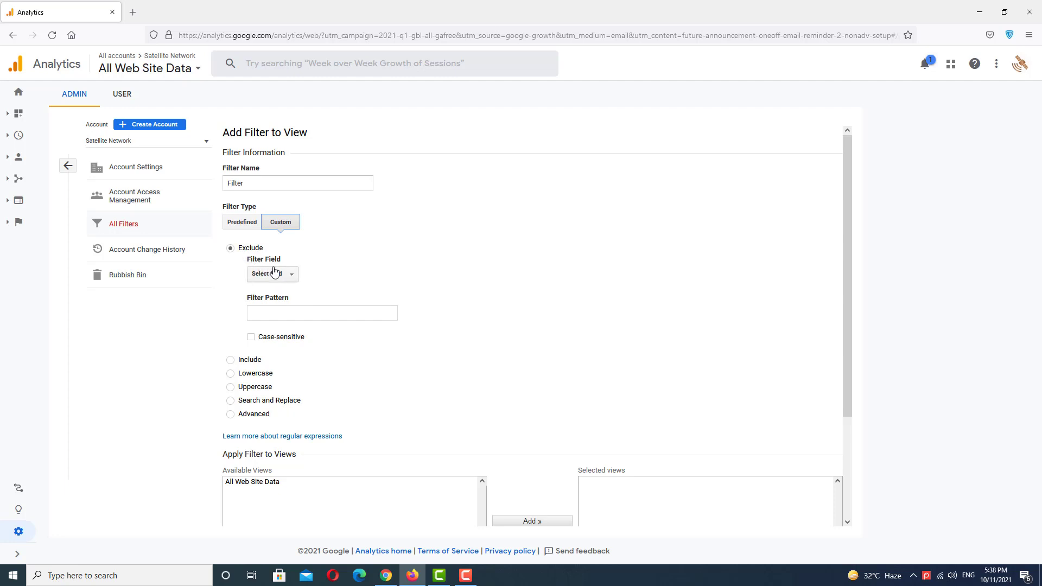
{"action": "left_click", "coordinate": [271, 274]}
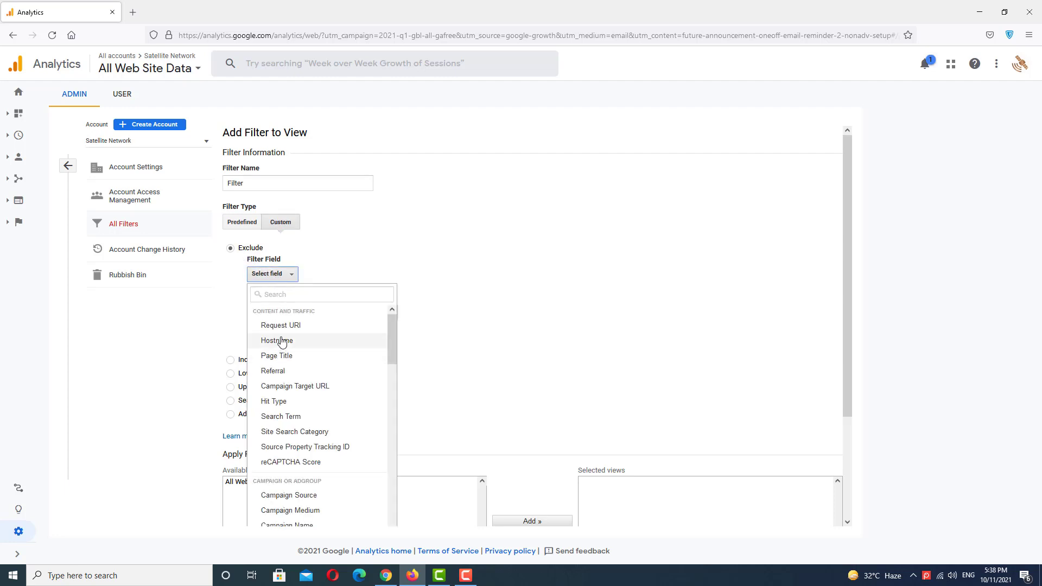
{"action": "left_click", "coordinate": [276, 340]}
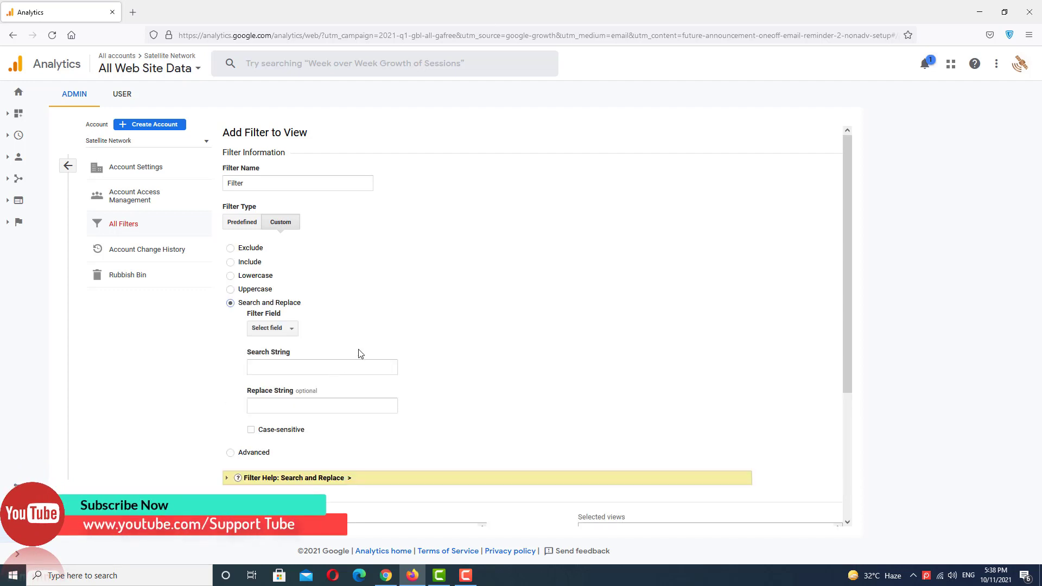
Step: Set the filter field to Hostname with search string ^WWW\
{"action": "scroll", "scroll_direction": "down", "scroll_amount": 3}
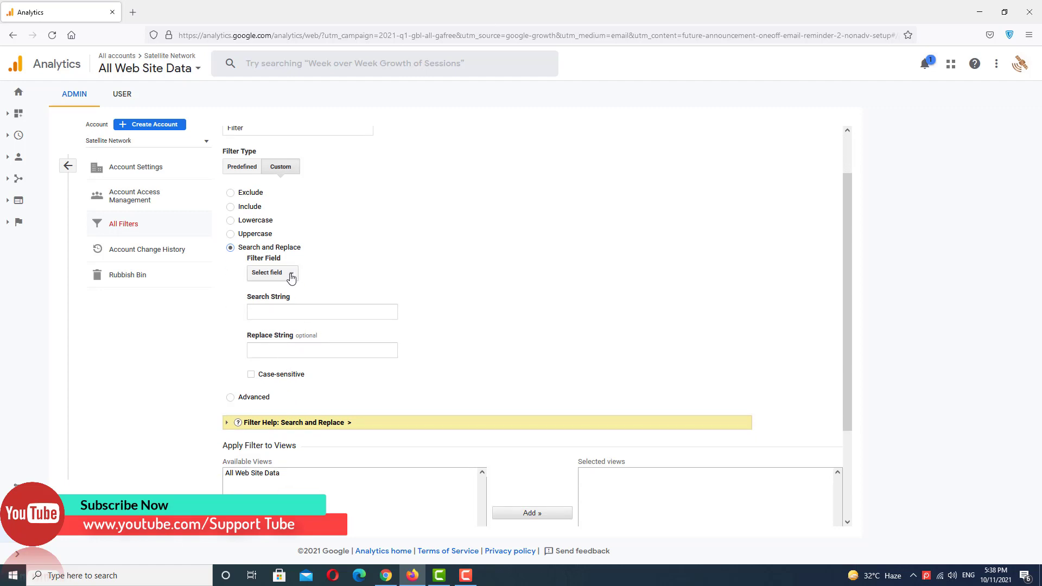
{"action": "left_click", "coordinate": [271, 273]}
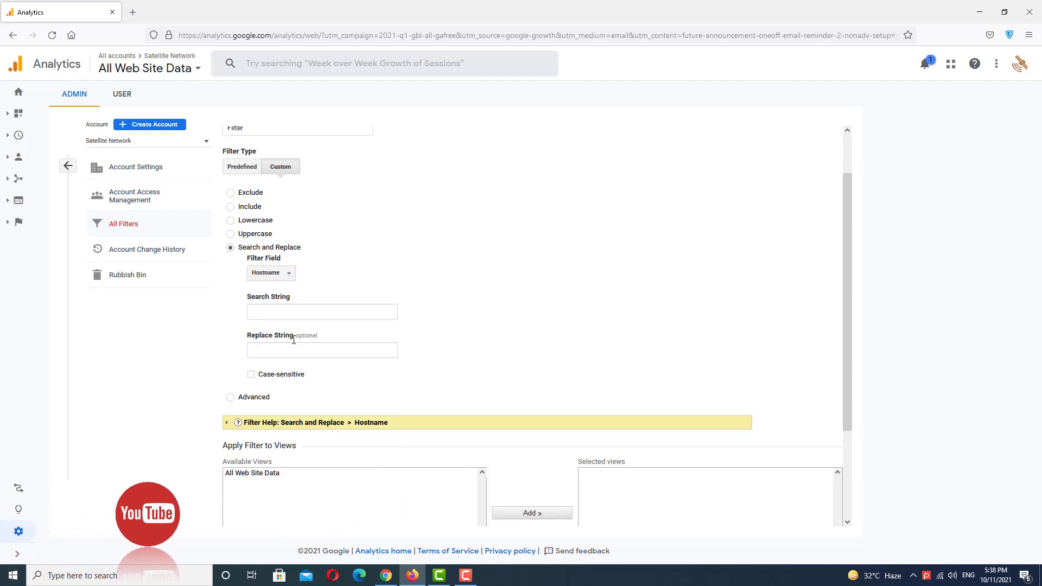
{"action": "left_click", "coordinate": [321, 311]}
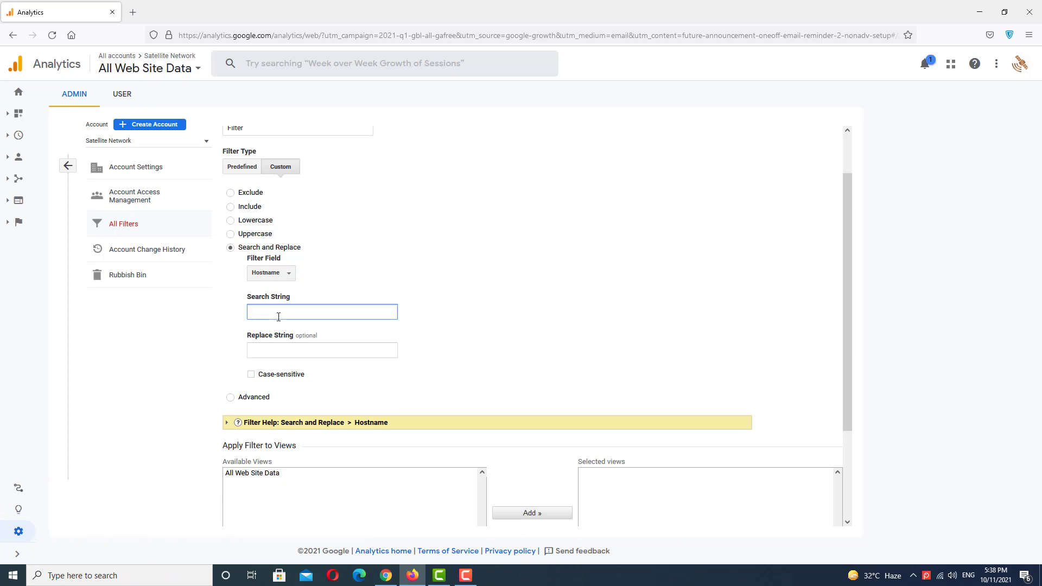
{"action": "type", "text": "^WWW\\."}
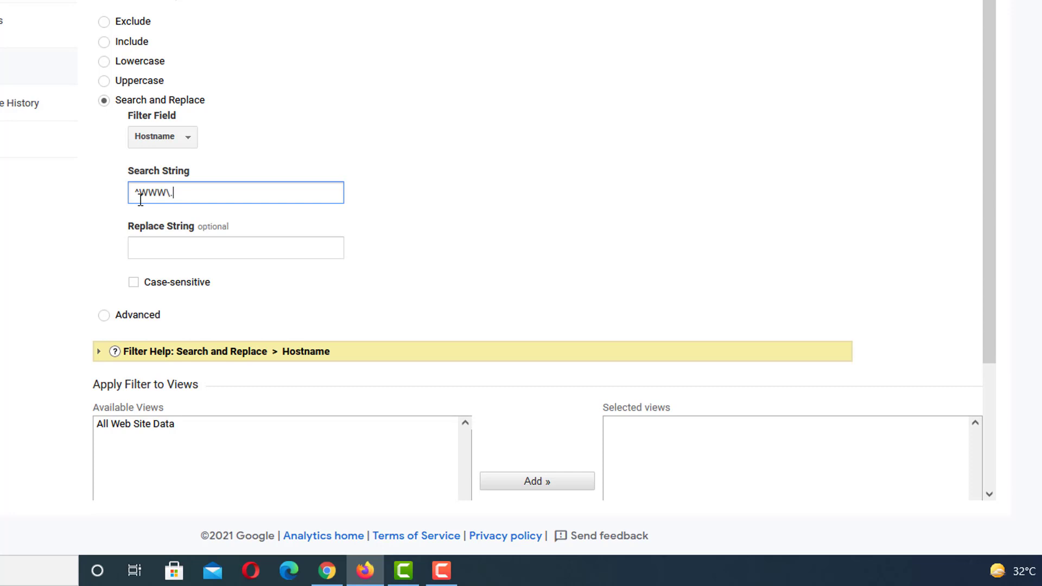
{"action": "mouse_move", "coordinate": [183, 186]}
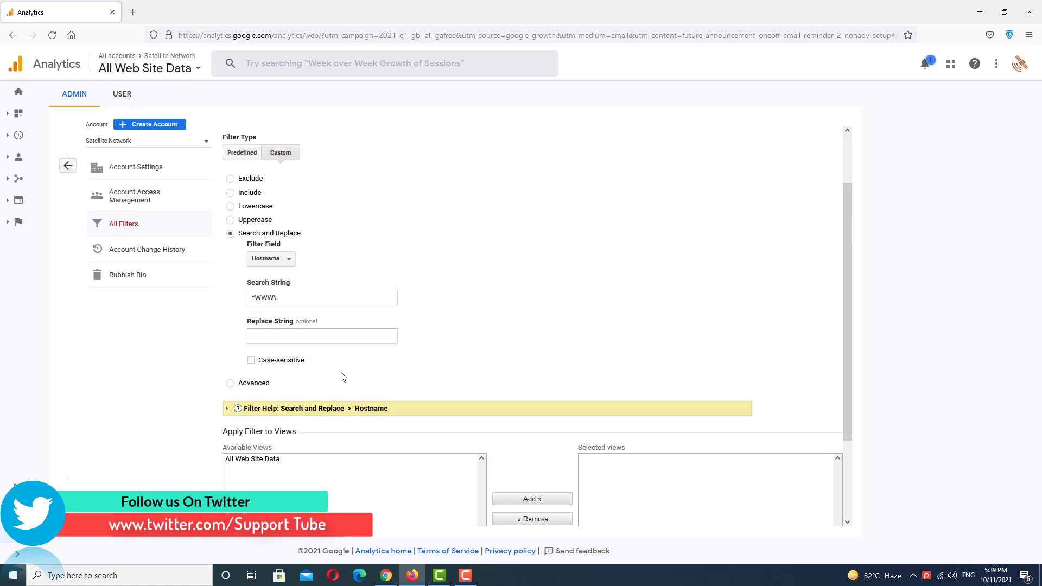
Step: Add the All Web Site Data view to the filter's selected views
{"action": "scroll", "scroll_direction": "down", "scroll_amount": 3}
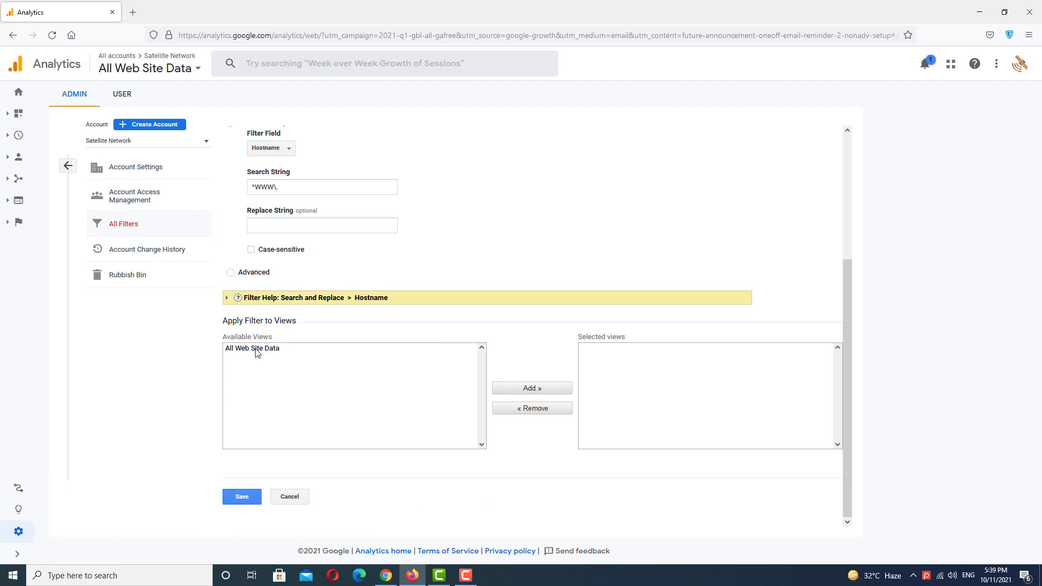
{"action": "left_click", "coordinate": [252, 347]}
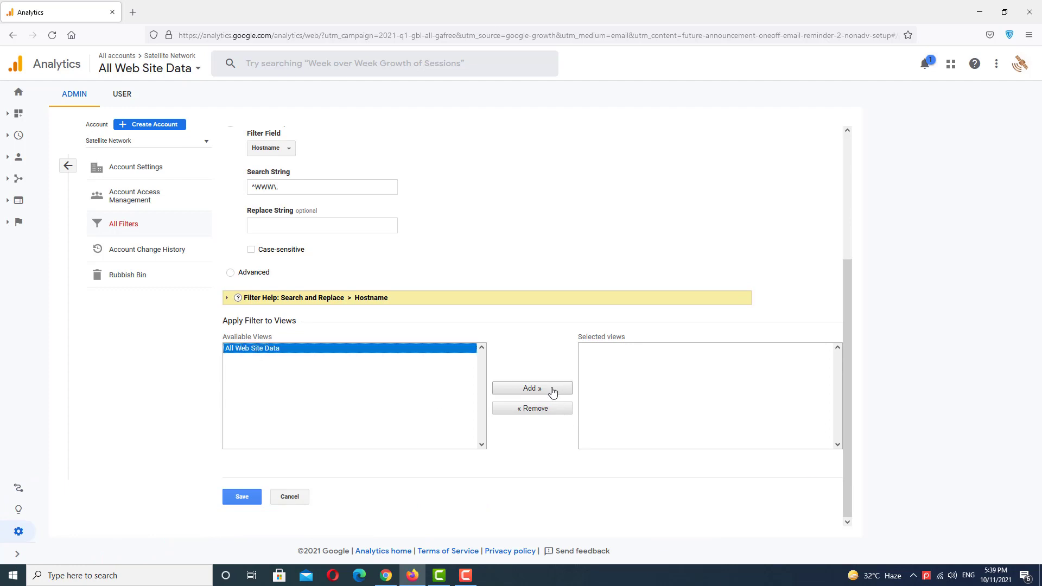
{"action": "left_click", "coordinate": [531, 387]}
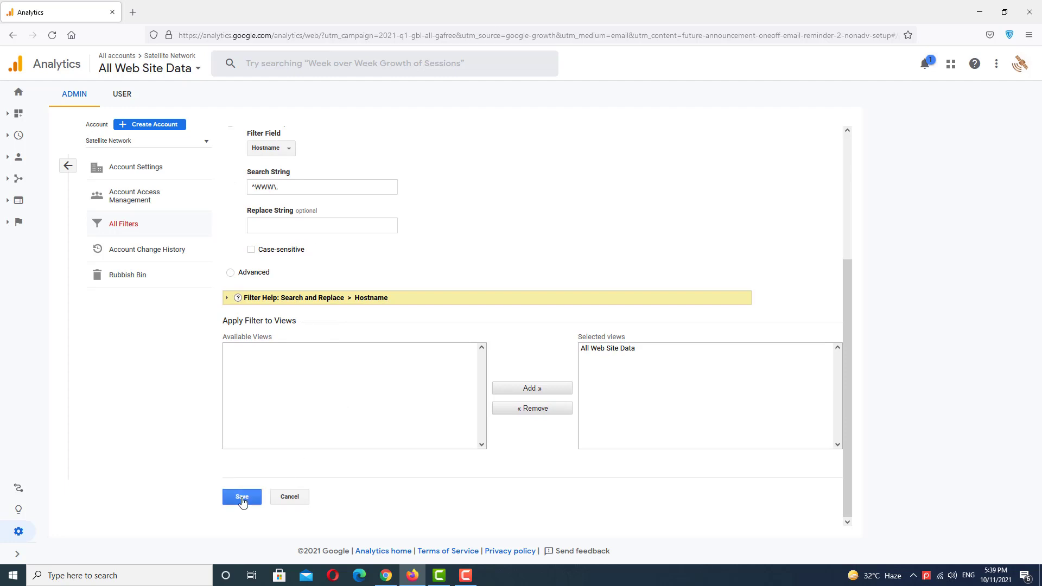
{"action": "mouse_move", "coordinate": [292, 499]}
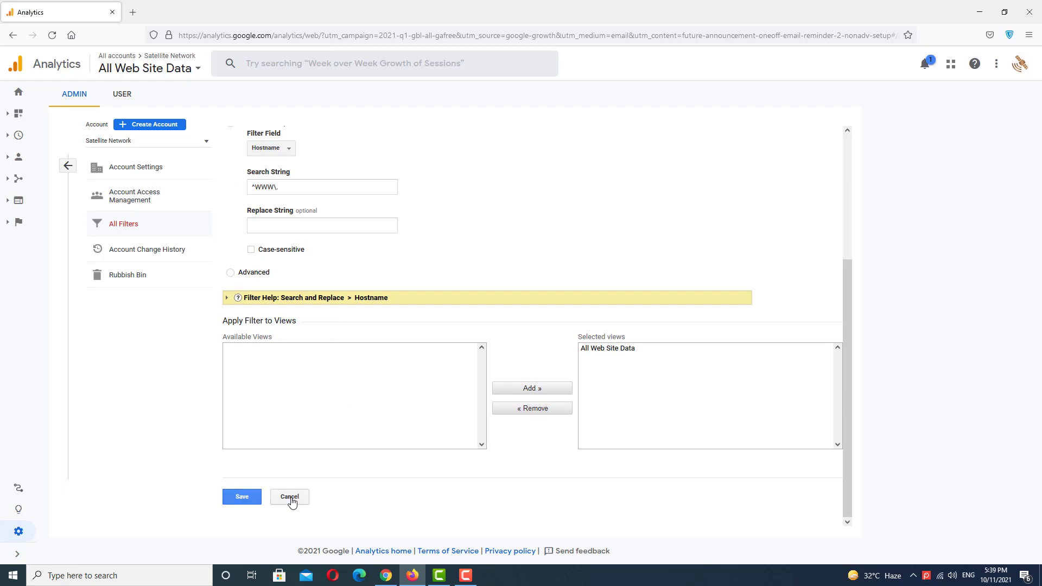
Step: Cancel the draft filter and confirm discarding the unsaved changes
{"action": "left_click", "coordinate": [289, 497]}
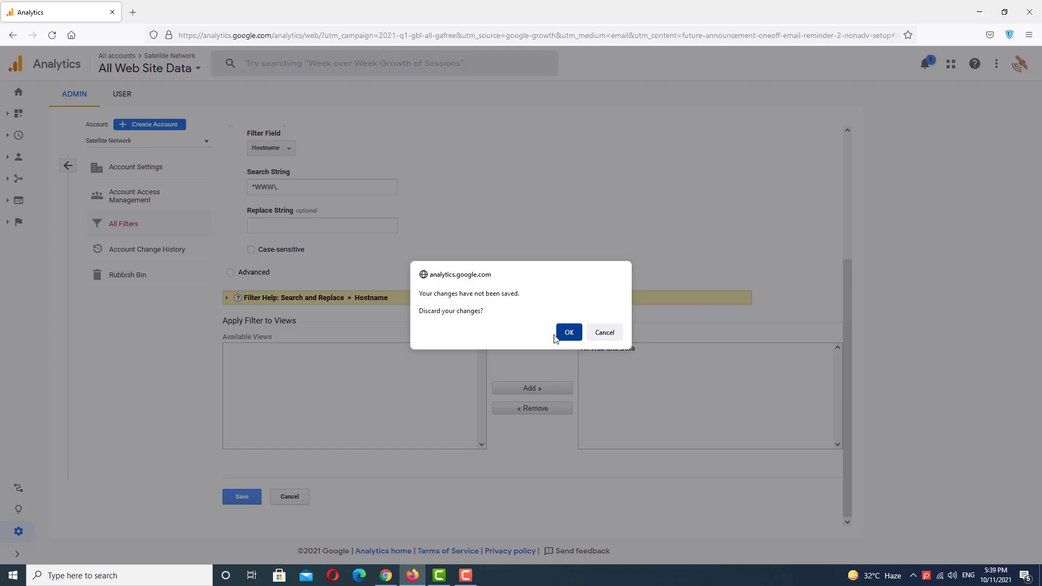
{"action": "left_click", "coordinate": [569, 333]}
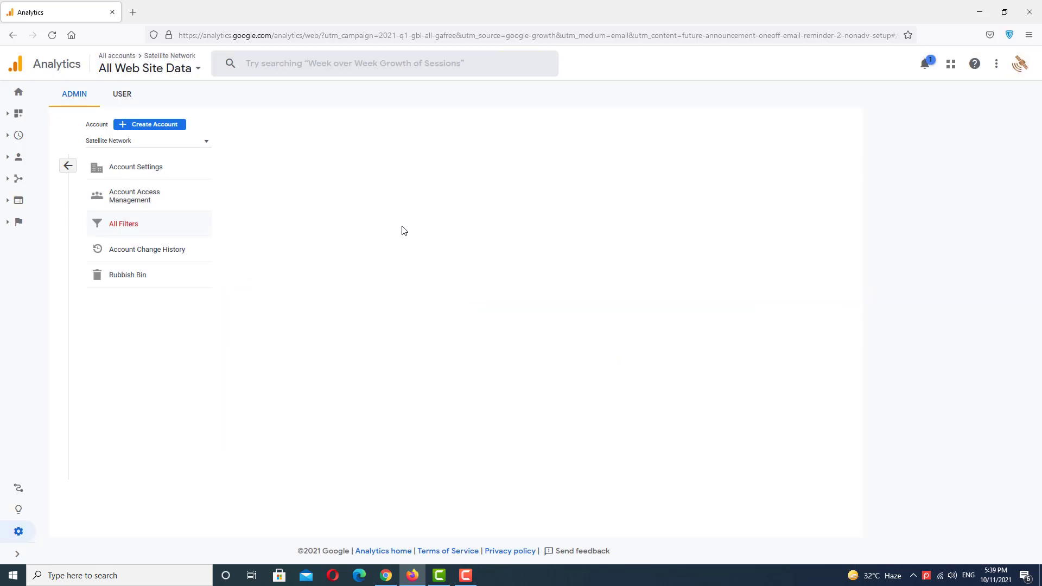
Step: Open Satellite Network Filter for editing and review its Hostname search string and views
{"action": "left_click", "coordinate": [124, 224]}
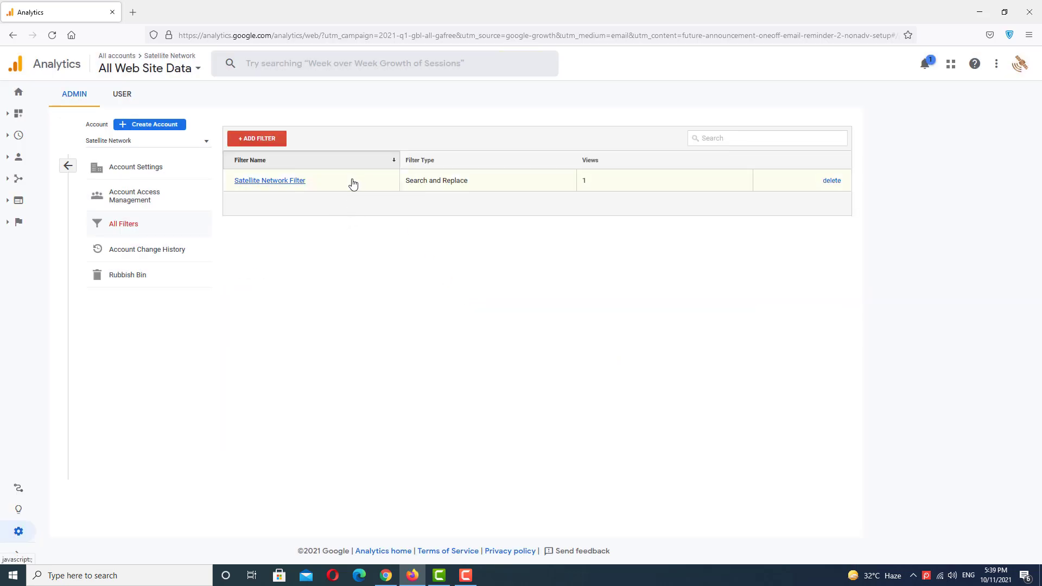
{"action": "left_click", "coordinate": [269, 181]}
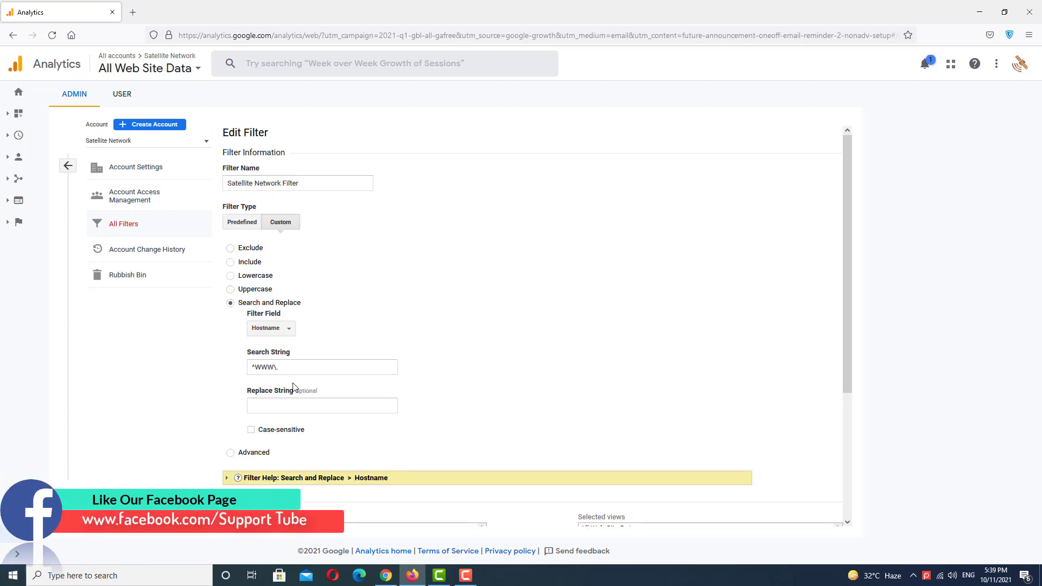
{"action": "scroll", "scroll_direction": "down", "scroll_amount": 3}
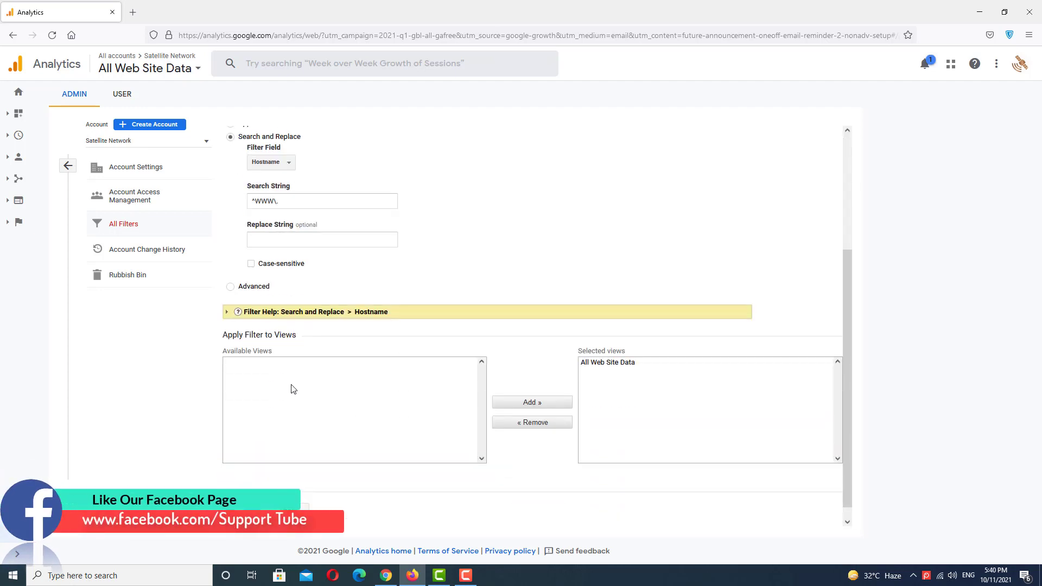
{"action": "mouse_move", "coordinate": [398, 365]}
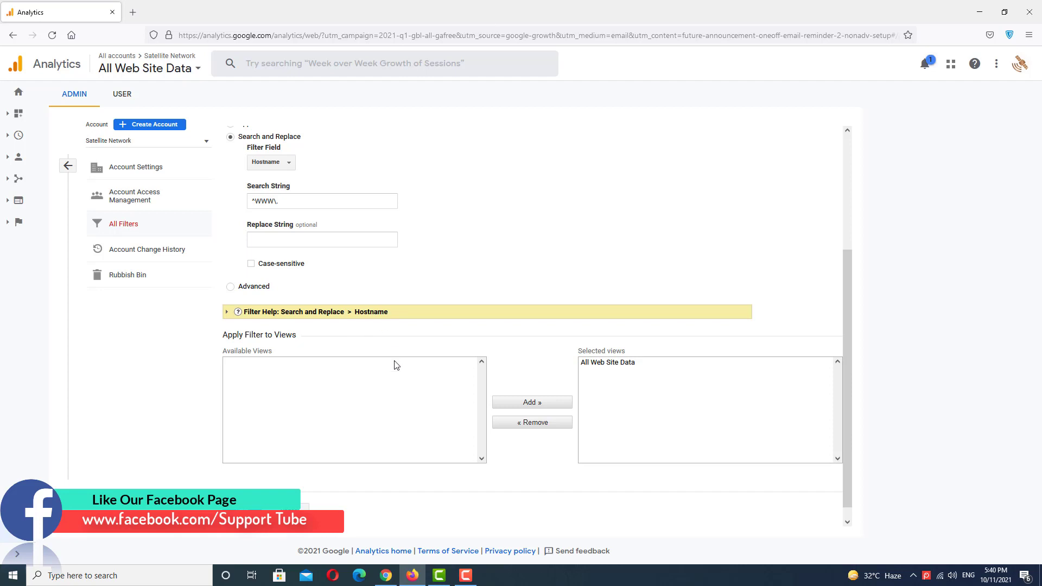